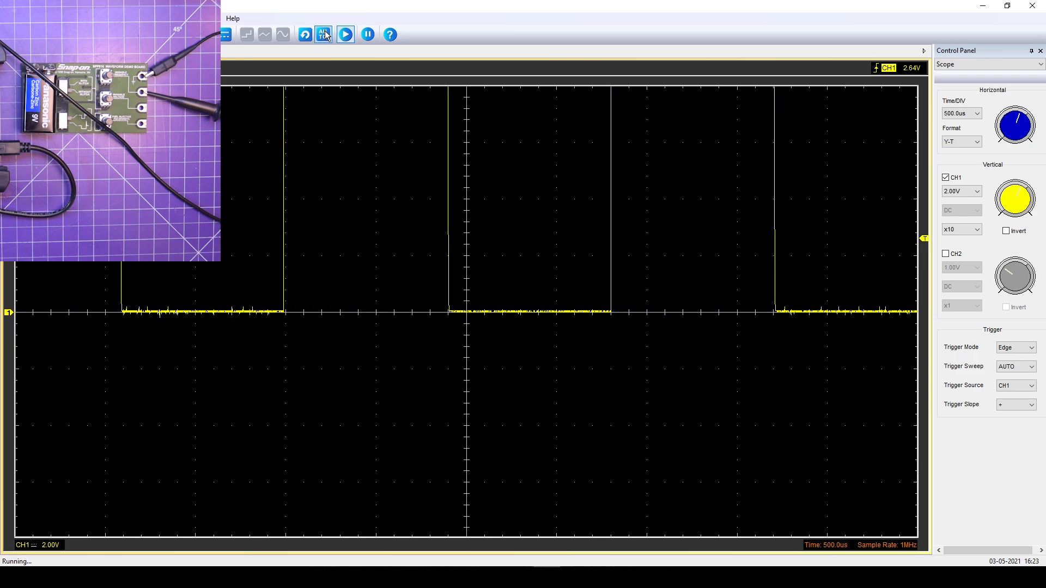
Step: Auto-set the scope so channel 1 shows the full square wave at 20 V/div
{"action": "left_click", "coordinate": [322, 34]}
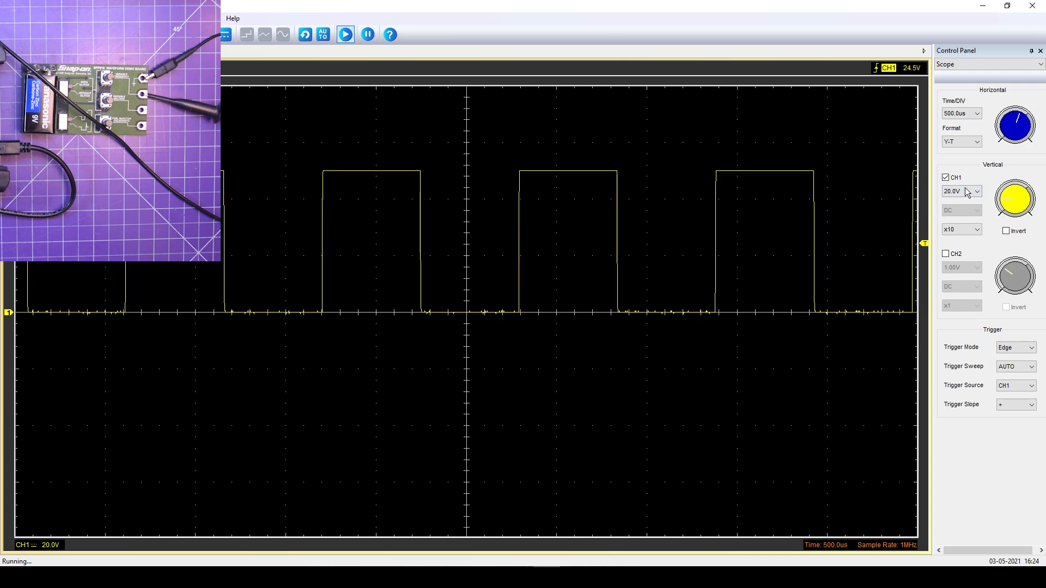
Step: Set channel 1 to 10 V/div and the sweep to 100 ms, then 20 ms per division
{"action": "left_click", "coordinate": [961, 191]}
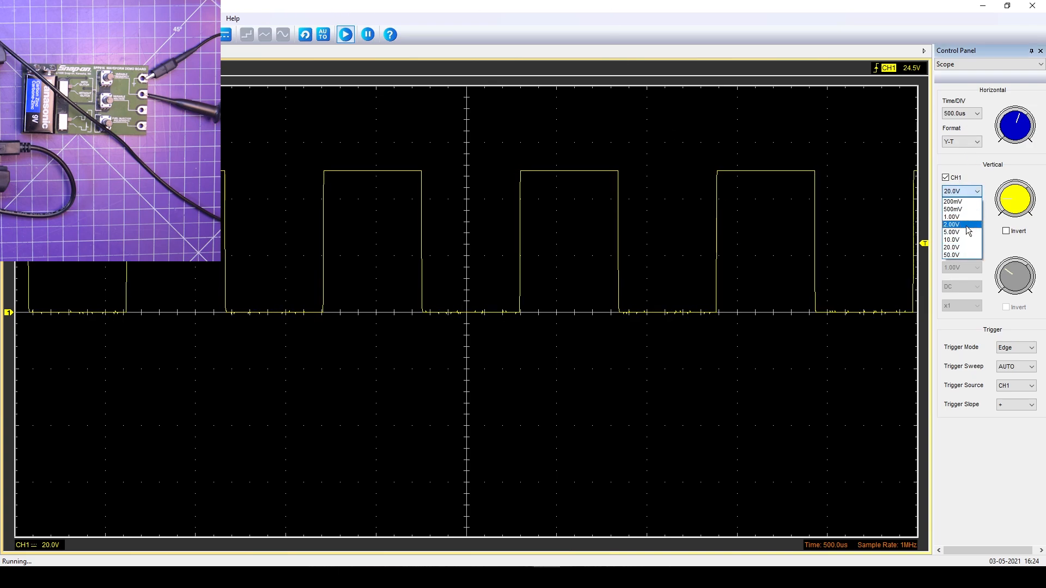
{"action": "left_click", "coordinate": [950, 239]}
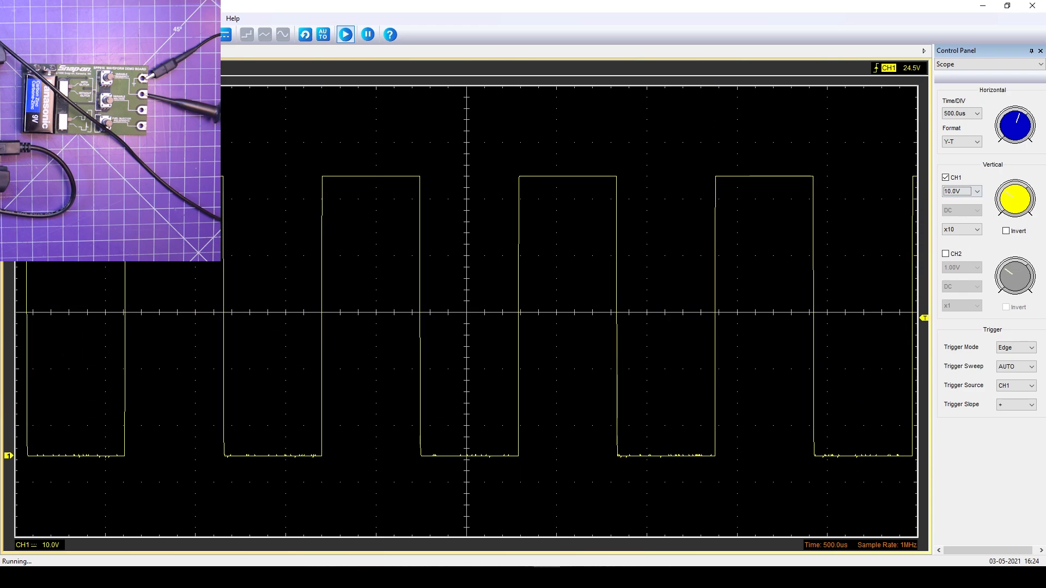
{"action": "left_click", "coordinate": [976, 113]}
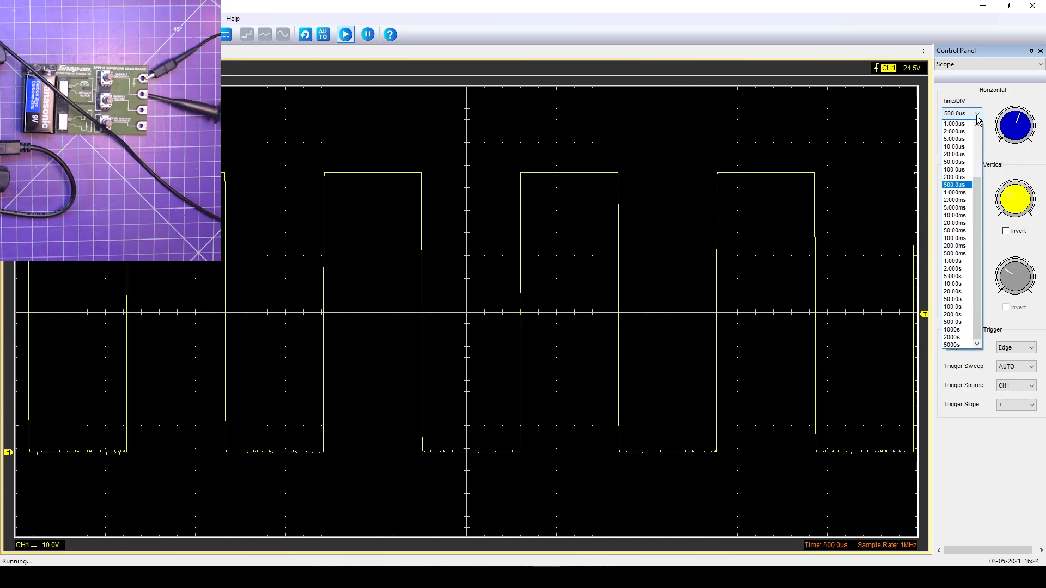
{"action": "mouse_move", "coordinate": [955, 230]}
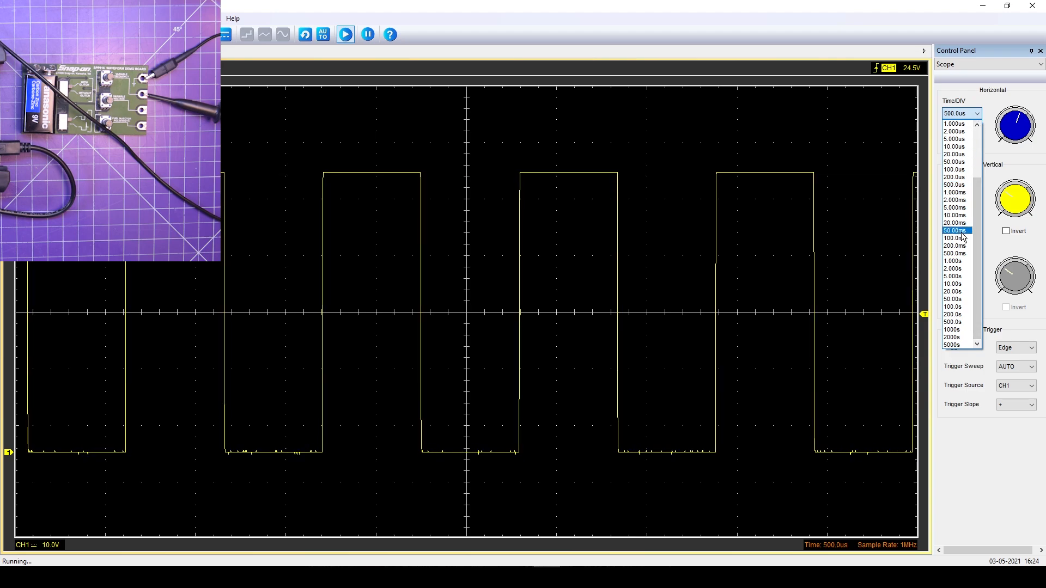
{"action": "left_click", "coordinate": [954, 238]}
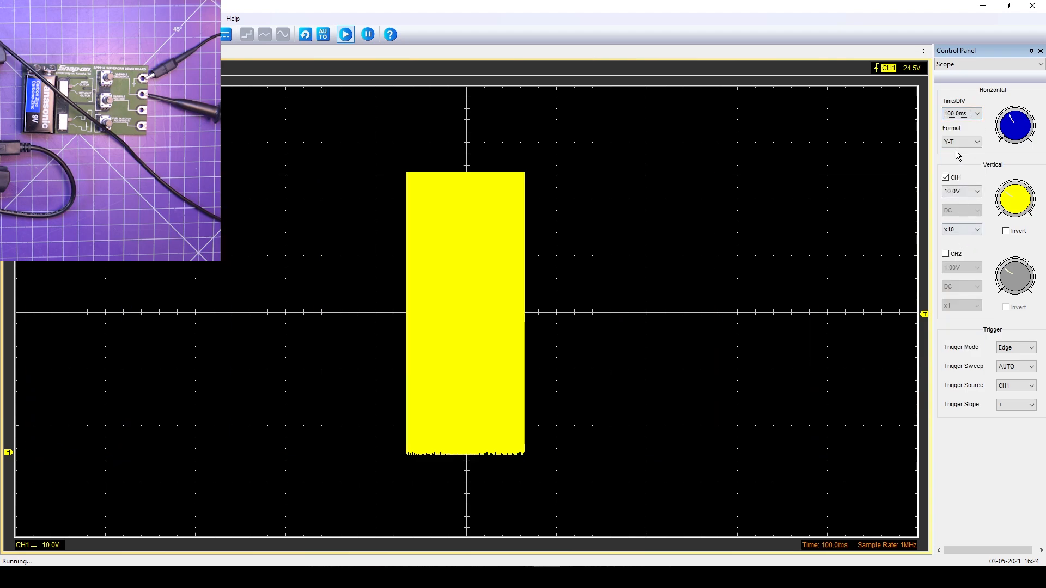
{"action": "left_click", "coordinate": [979, 113]}
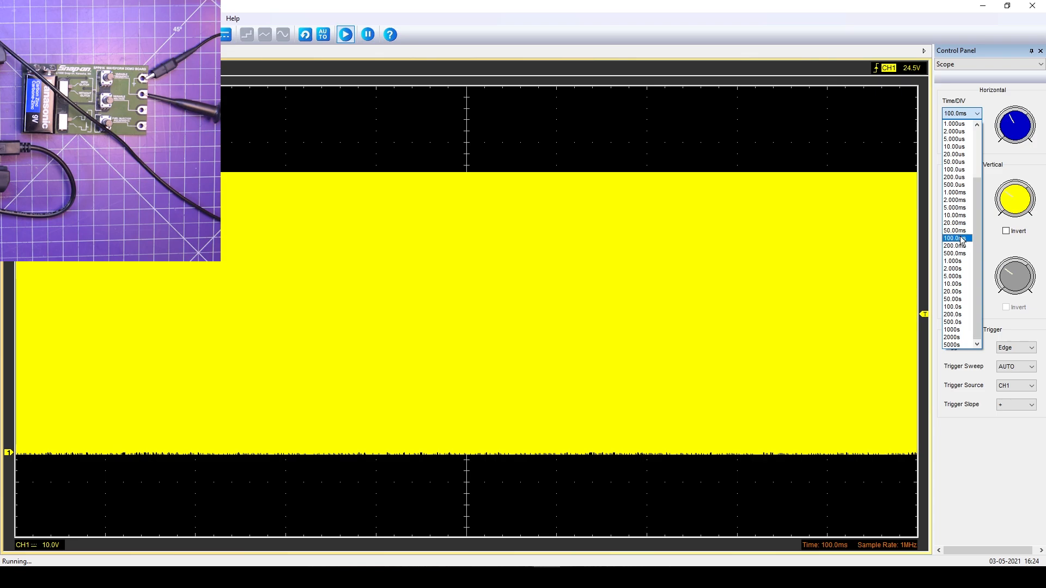
{"action": "left_click", "coordinate": [953, 223]}
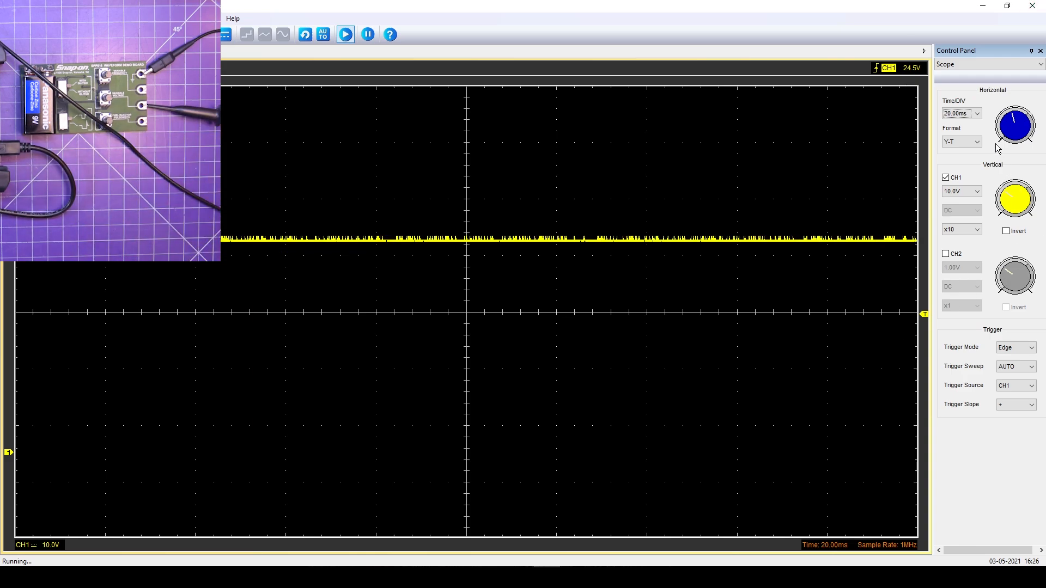
Step: Choose a shorter time per division to reveal the sharp periodic spikes
{"action": "left_click", "coordinate": [978, 113]}
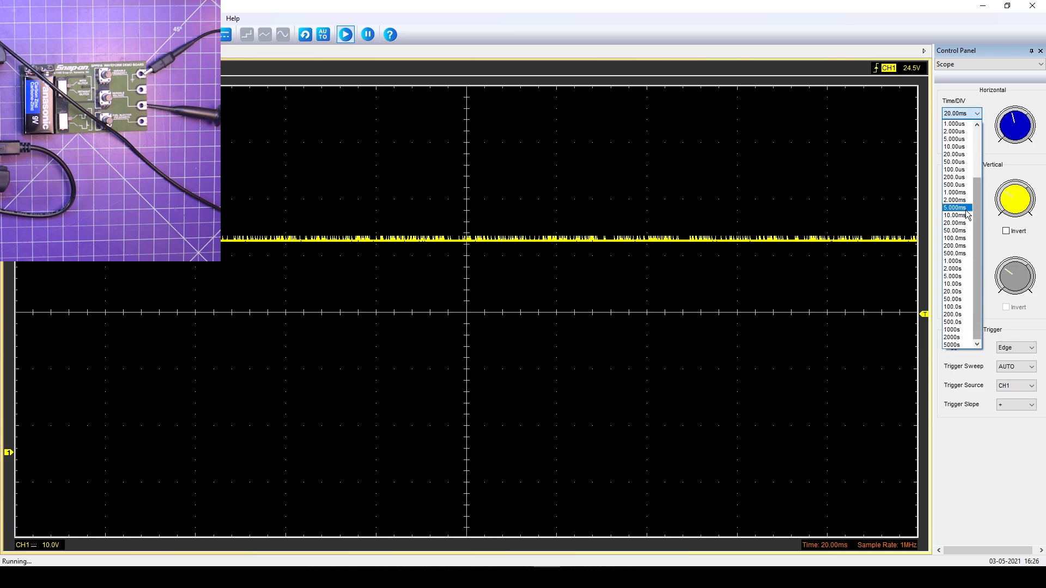
{"action": "left_click", "coordinate": [955, 238]}
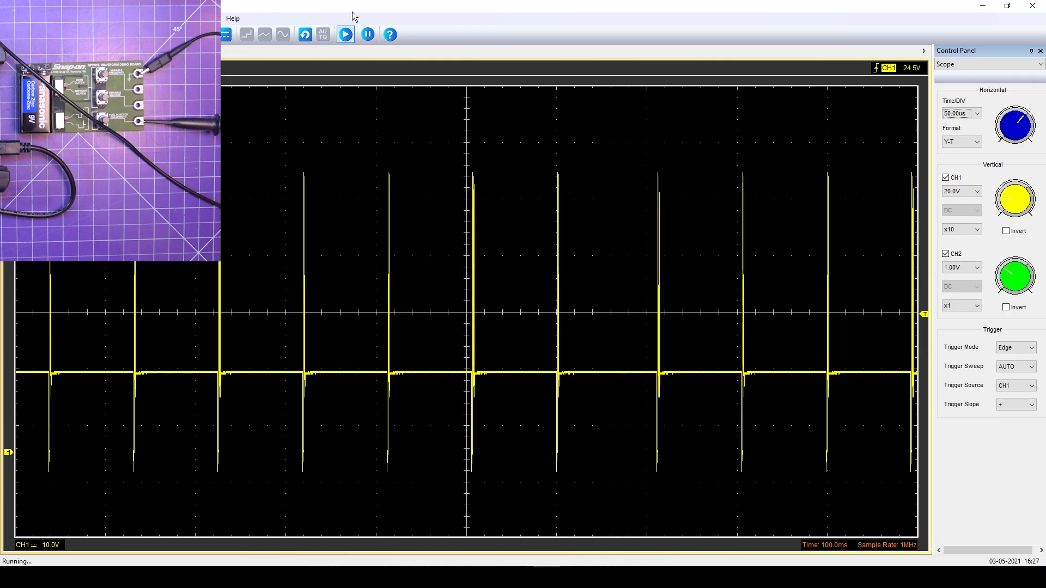
Step: Restore the single-channel setup with channel 2 off at 500 µs per division
{"action": "left_click", "coordinate": [945, 254]}
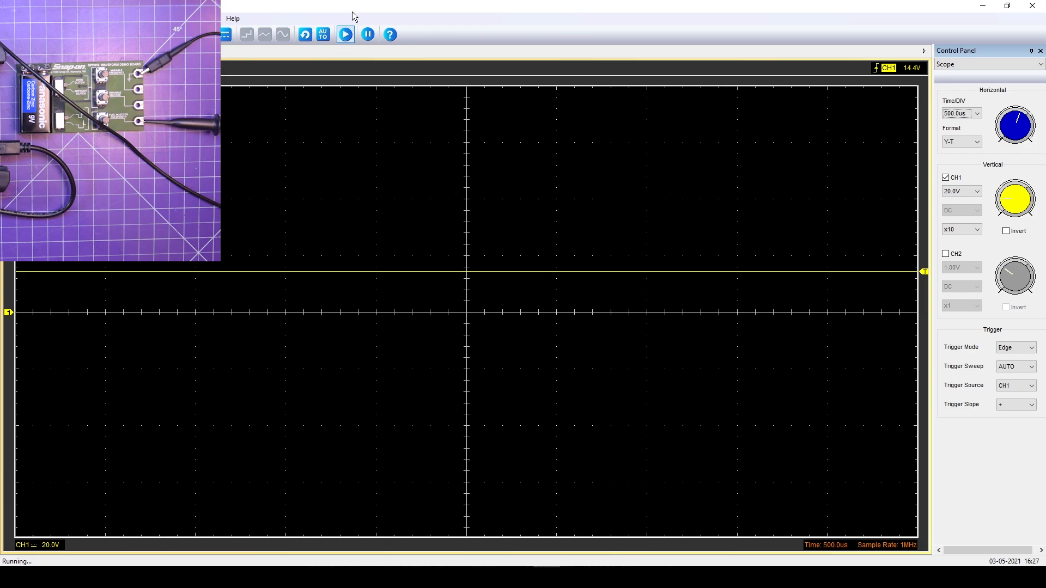
{"action": "mouse_move", "coordinate": [906, 226]}
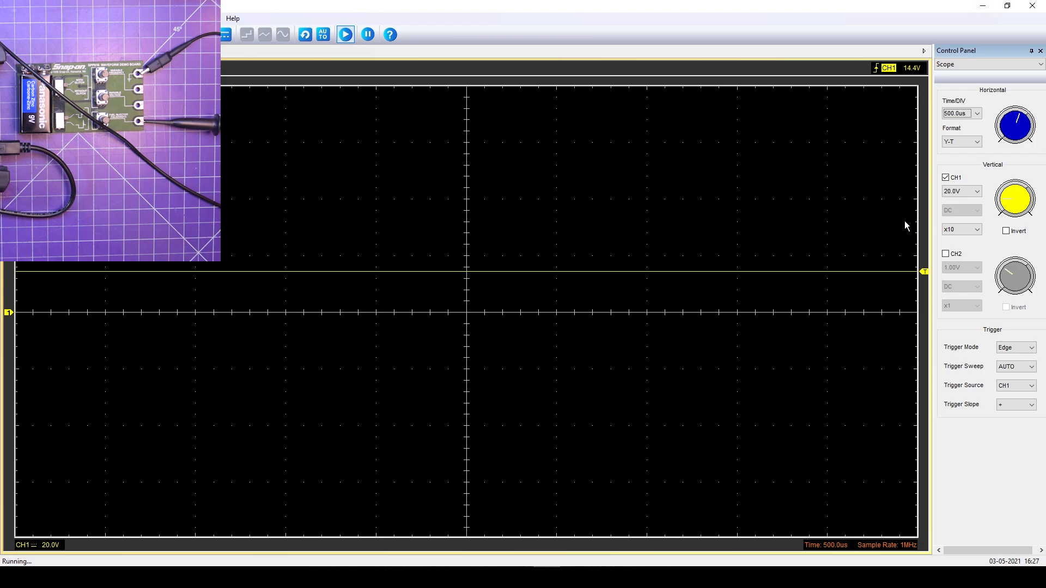
Step: Raise the trigger level to about 20 V and lengthen the sweep from 2 ms to 10 ms/div
{"action": "left_click", "coordinate": [976, 113]}
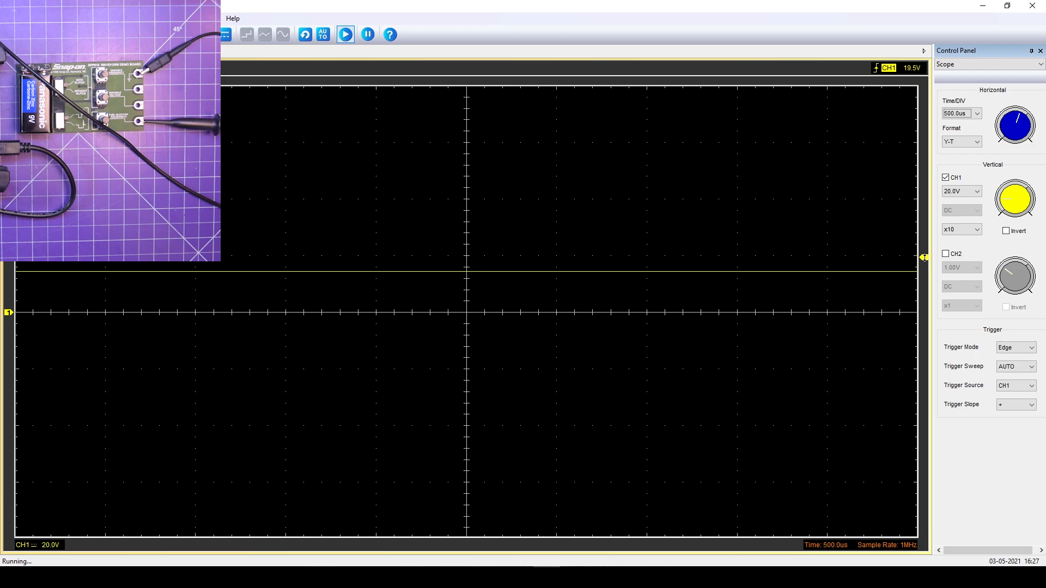
{"action": "left_click", "coordinate": [978, 113]}
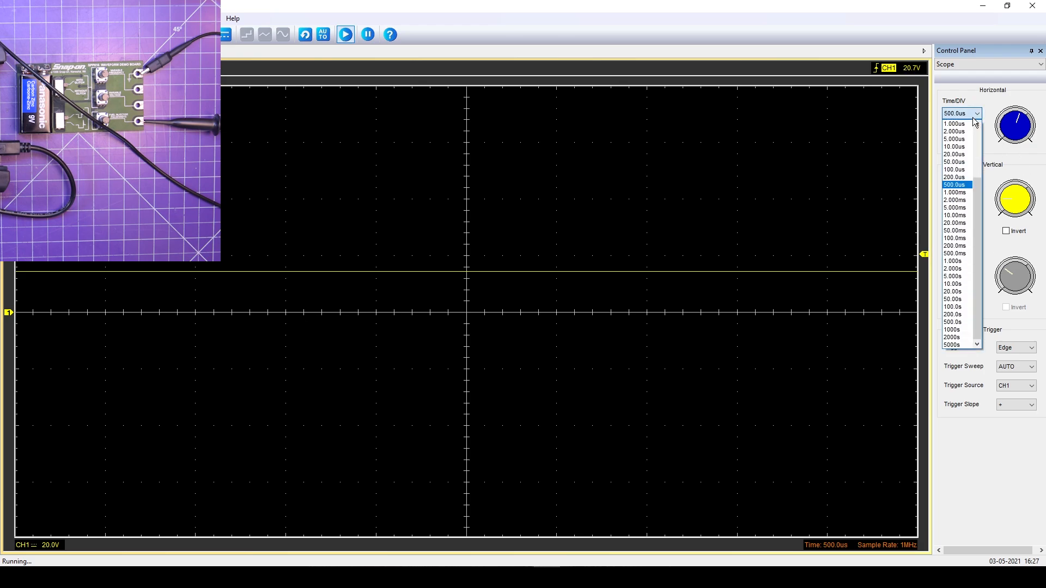
{"action": "mouse_move", "coordinate": [955, 199]}
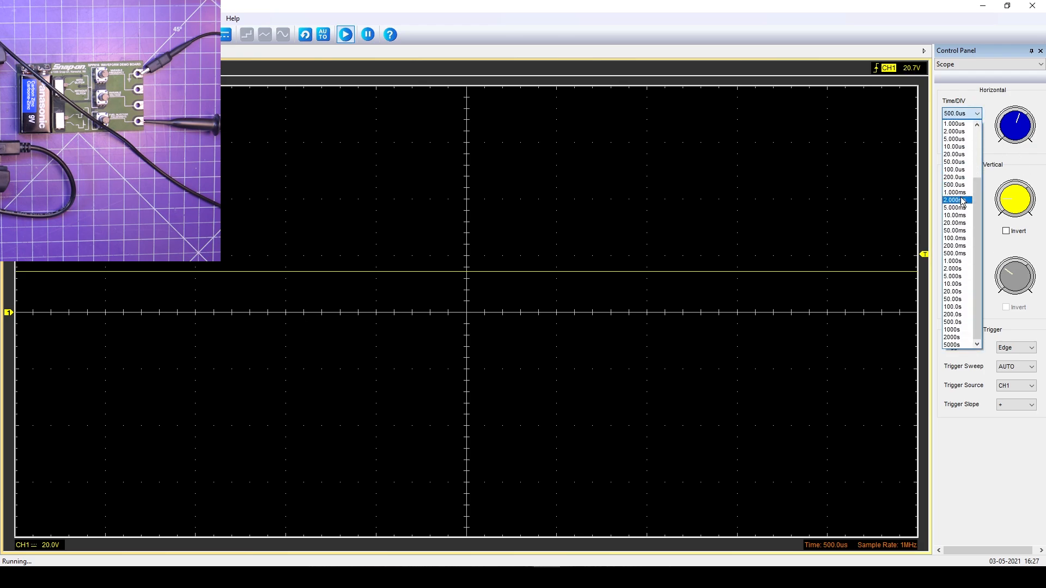
{"action": "left_click", "coordinate": [954, 200]}
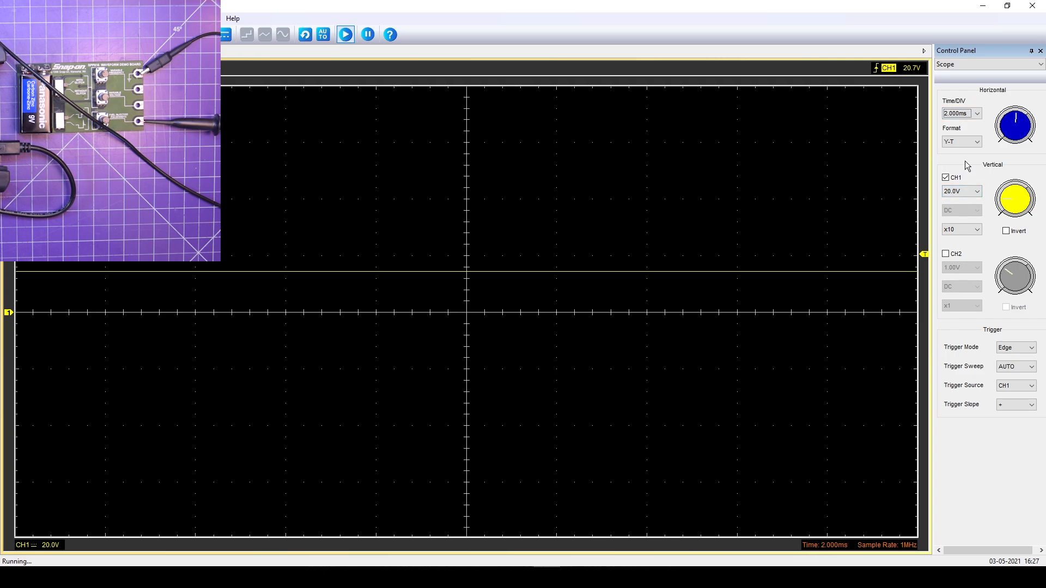
{"action": "left_click", "coordinate": [977, 113]}
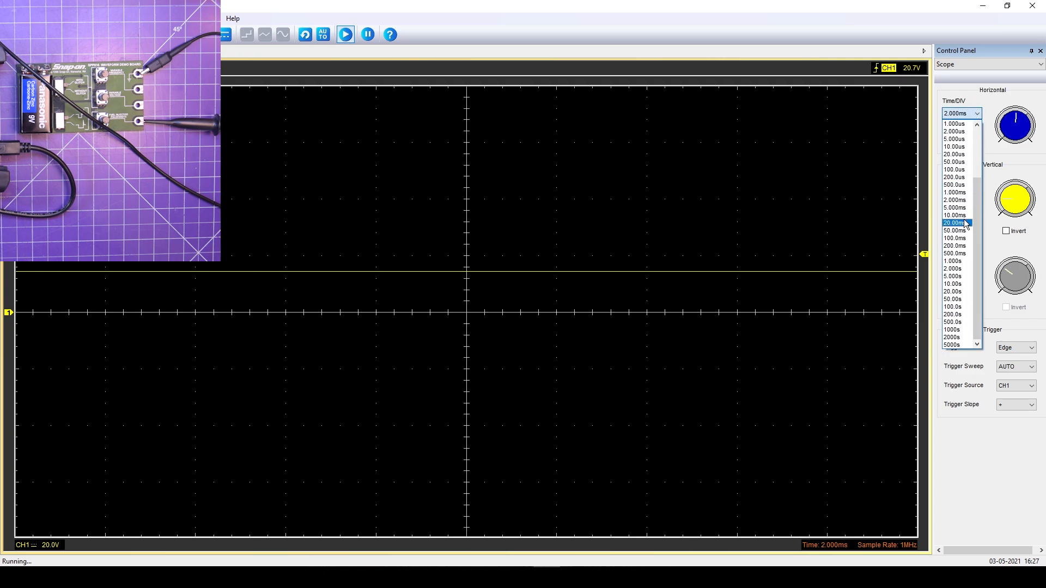
{"action": "left_click", "coordinate": [953, 215]}
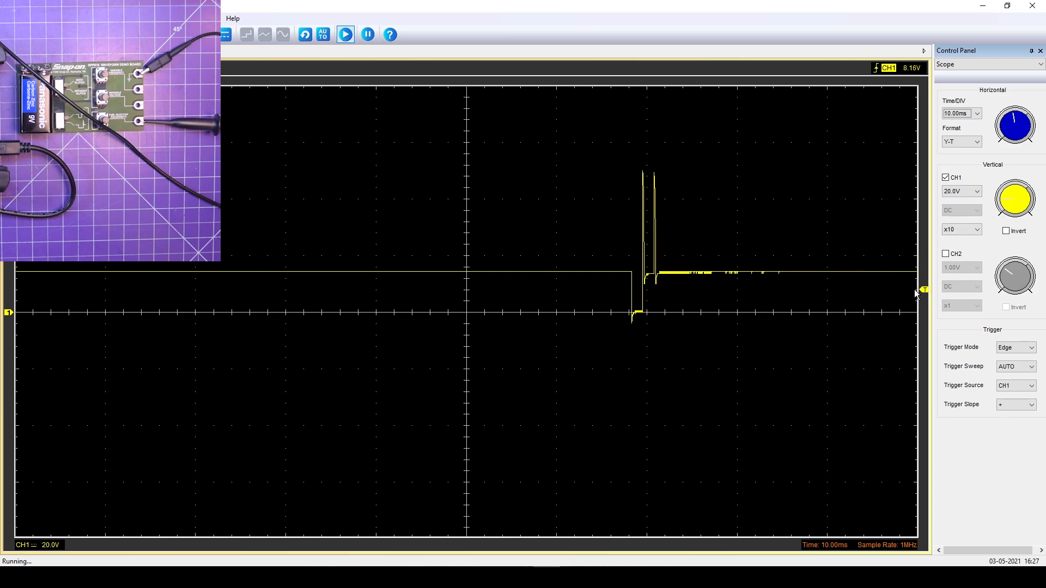
Step: Set the trigger slope to falling edge and change the sweep to 5 ms per division
{"action": "left_click", "coordinate": [1034, 404]}
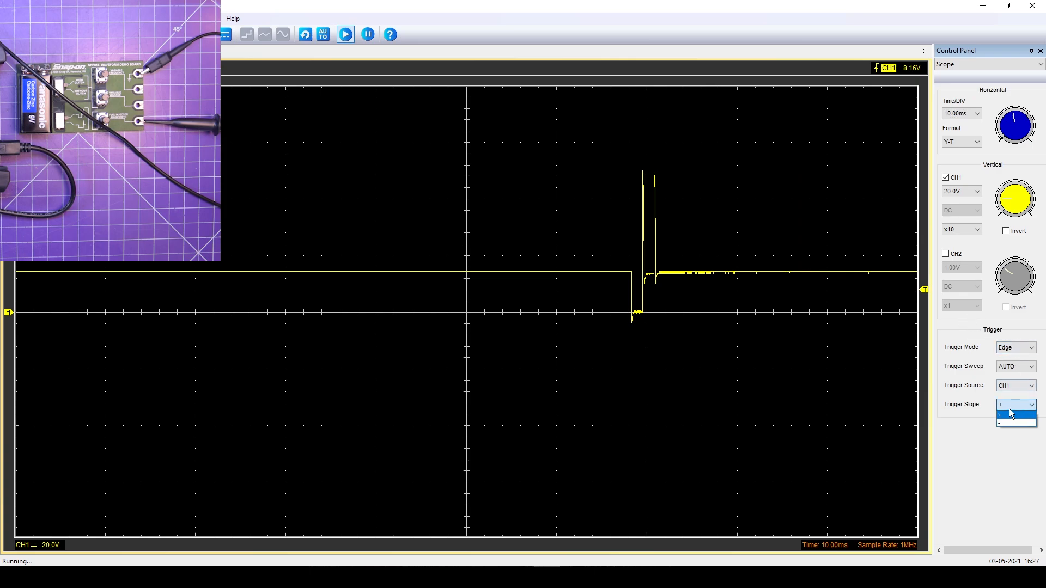
{"action": "left_click", "coordinate": [1013, 423]}
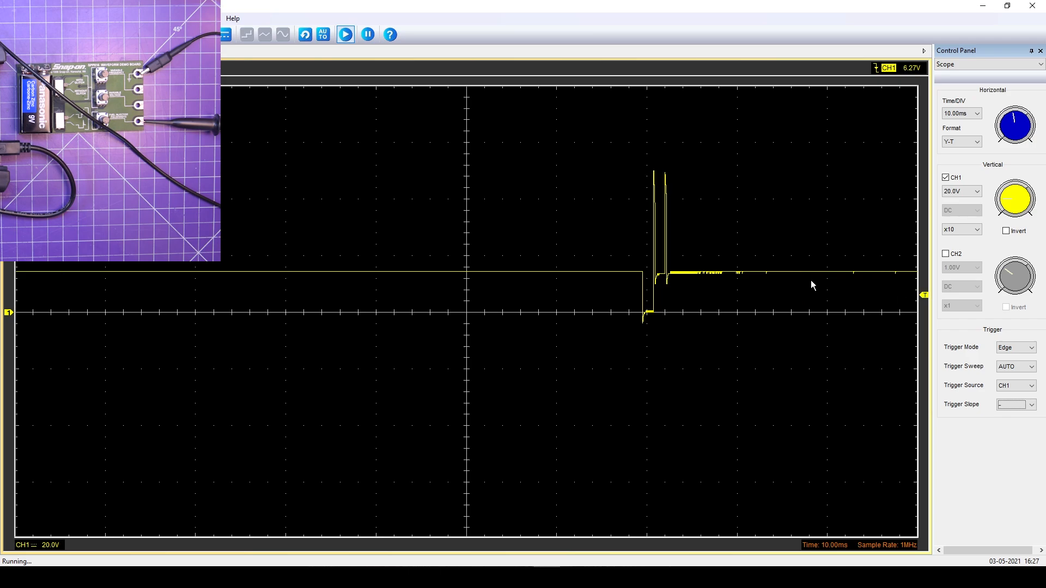
{"action": "mouse_move", "coordinate": [304, 245]}
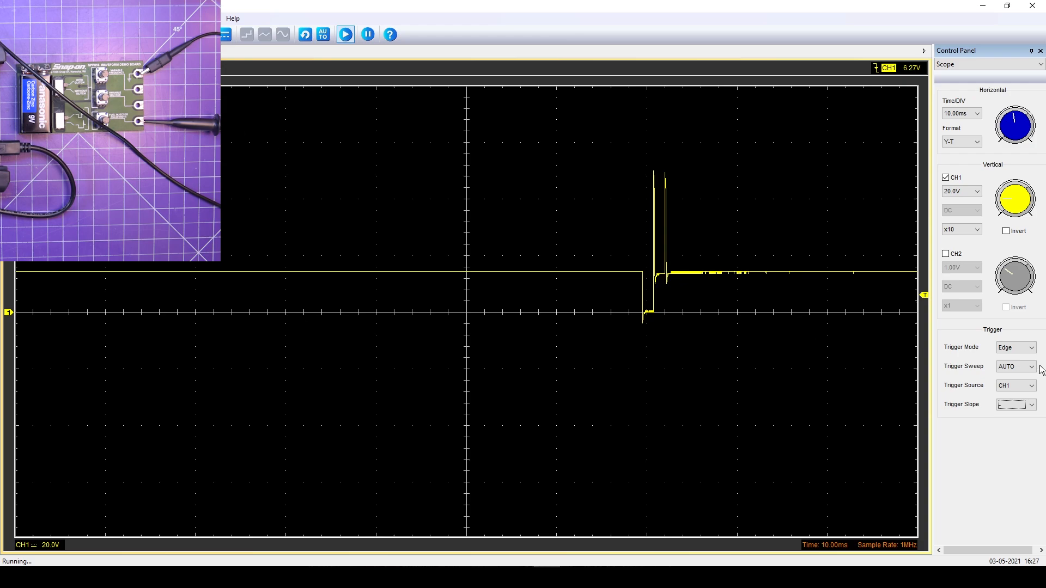
{"action": "left_click", "coordinate": [961, 113]}
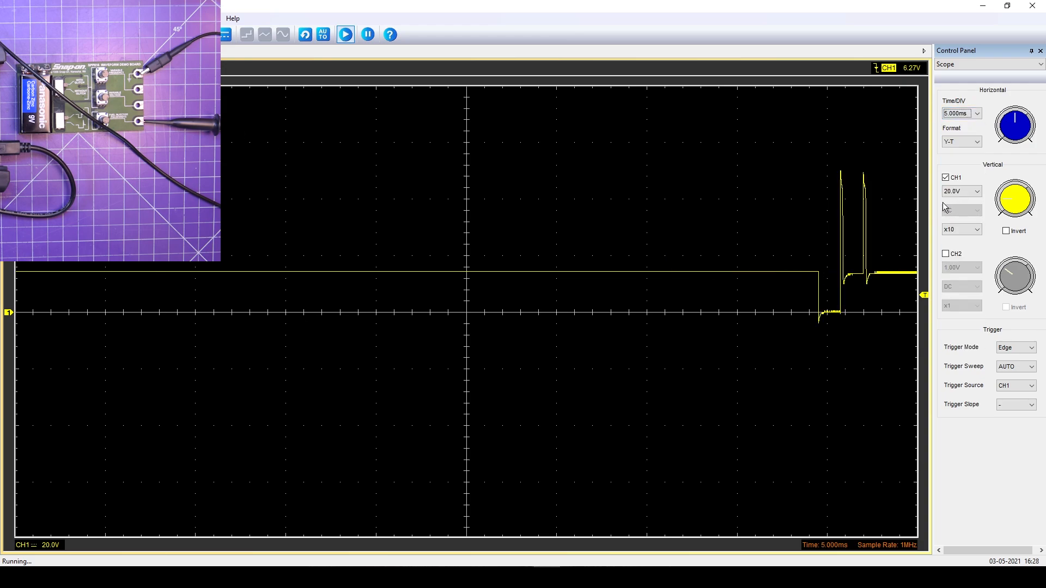
{"action": "mouse_move", "coordinate": [851, 294]}
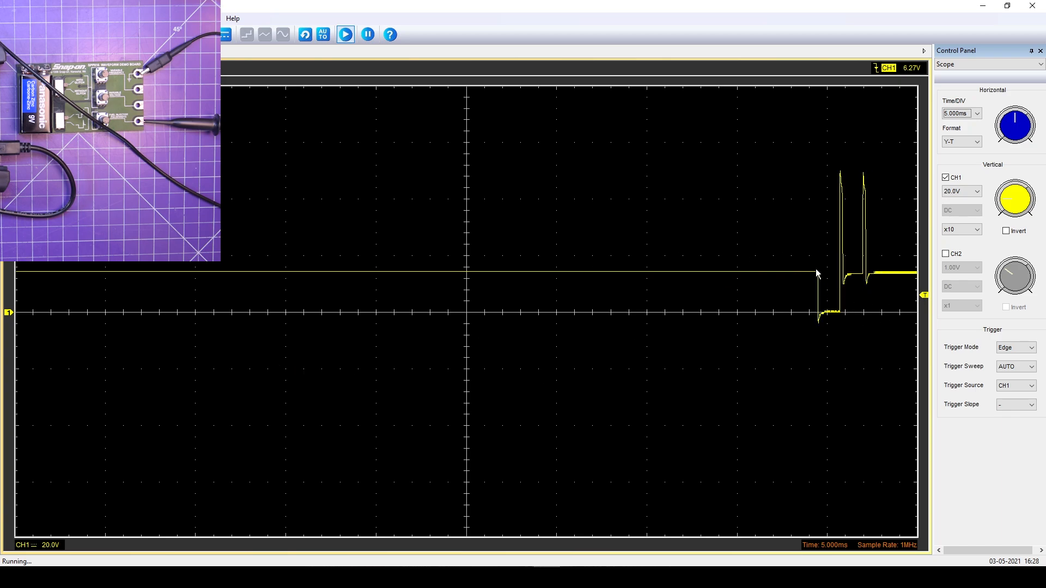
{"action": "mouse_move", "coordinate": [389, 259]}
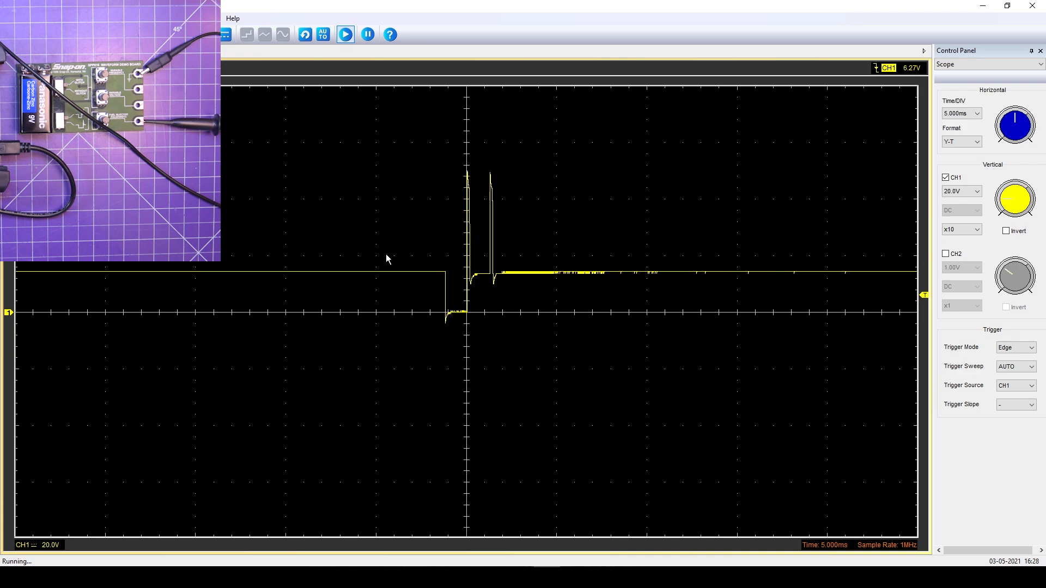